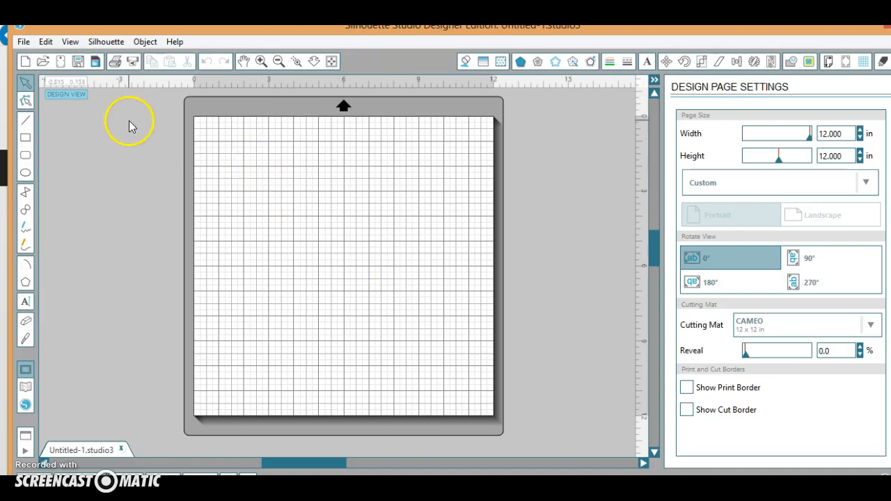
- Open the black-background monkey face image from the file browser onto the design page
{"action": "left_click", "coordinate": [22, 42]}
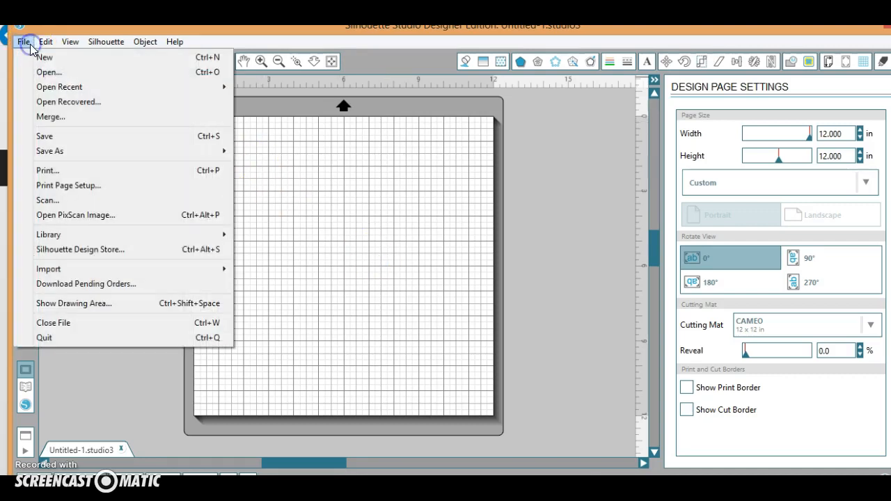
{"action": "left_click", "coordinate": [49, 73]}
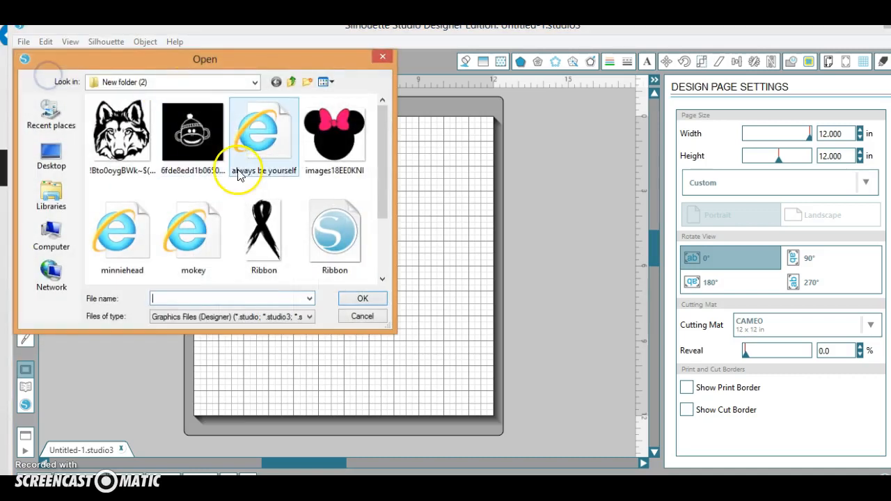
{"action": "left_click", "coordinate": [192, 131]}
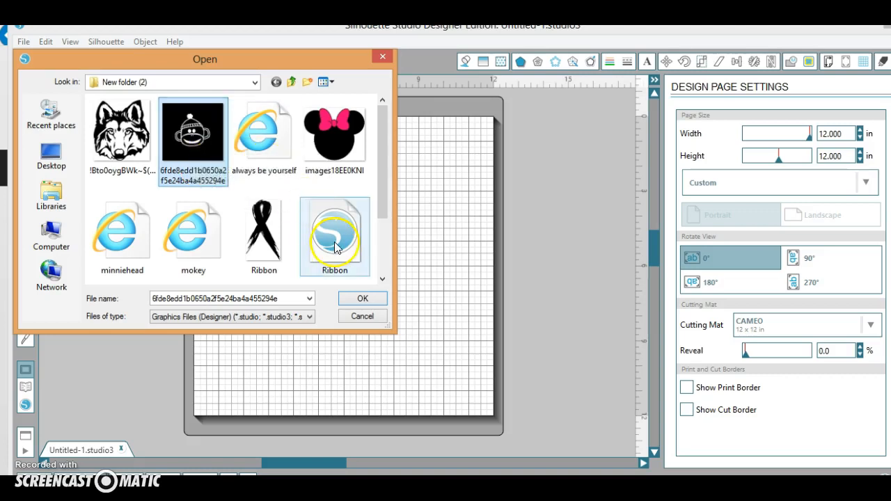
{"action": "left_click", "coordinate": [362, 298]}
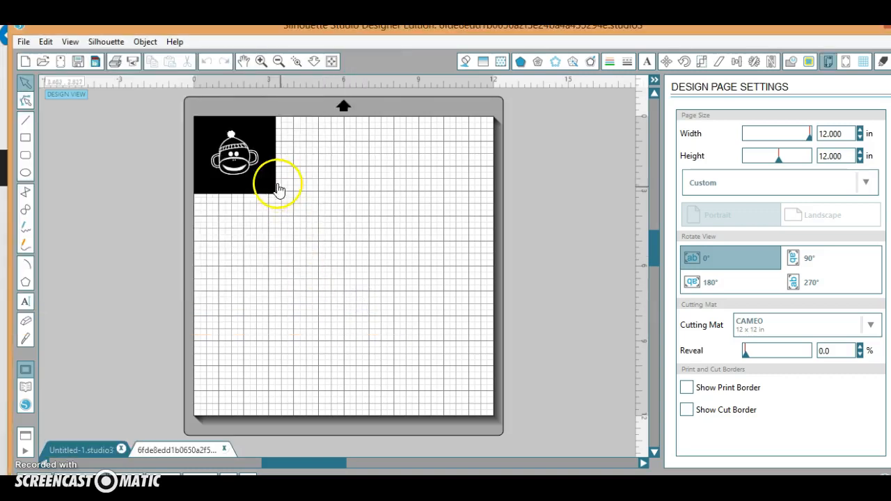
- Enlarge the monkey image to about 6.4 inches wide and centre it on the mat
{"action": "left_click", "coordinate": [234, 153]}
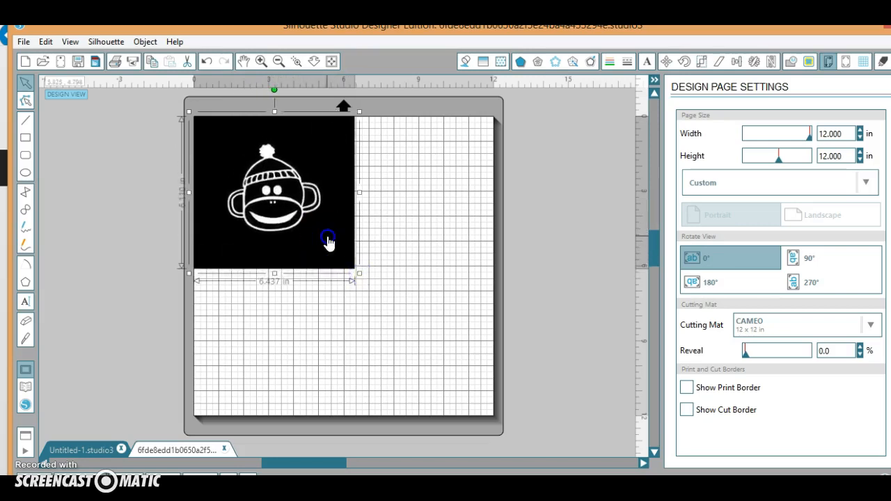
{"action": "left_click_drag", "start_coordinate": [329, 240], "coordinate": [337, 251]}
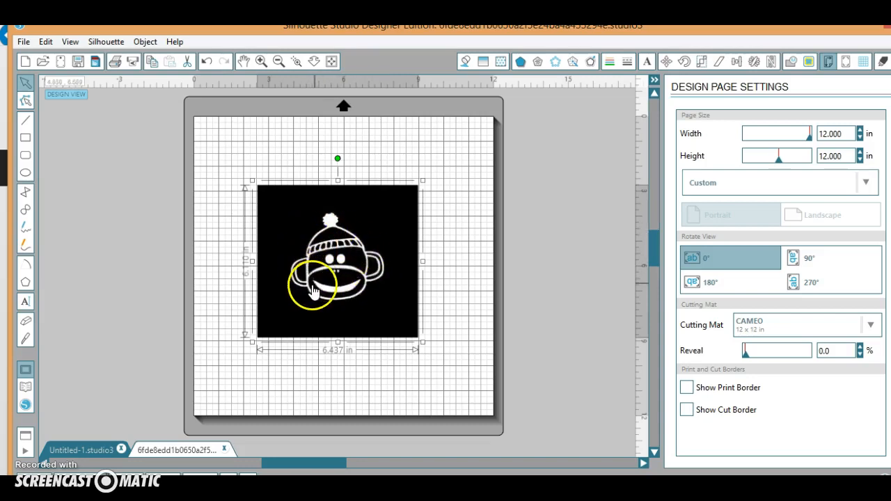
{"action": "mouse_move", "coordinate": [362, 272]}
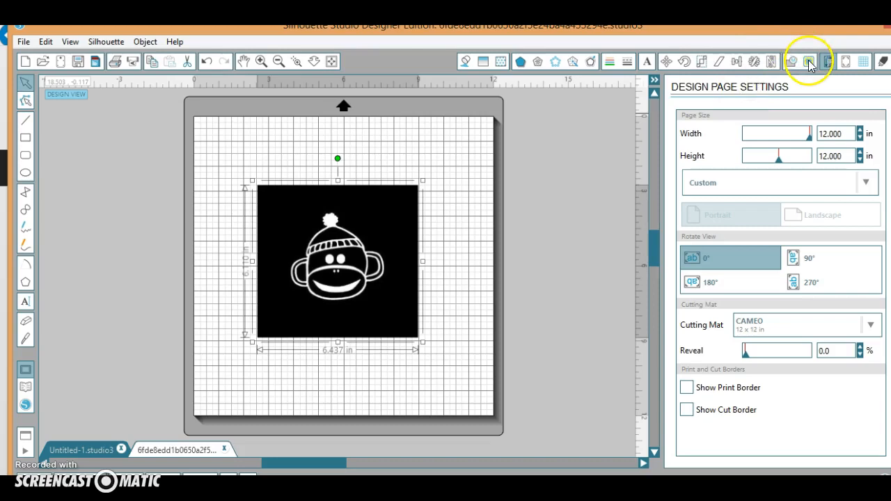
- Mark a trace area around the monkey image with High Pass Filter turned off
{"action": "left_click", "coordinate": [808, 61]}
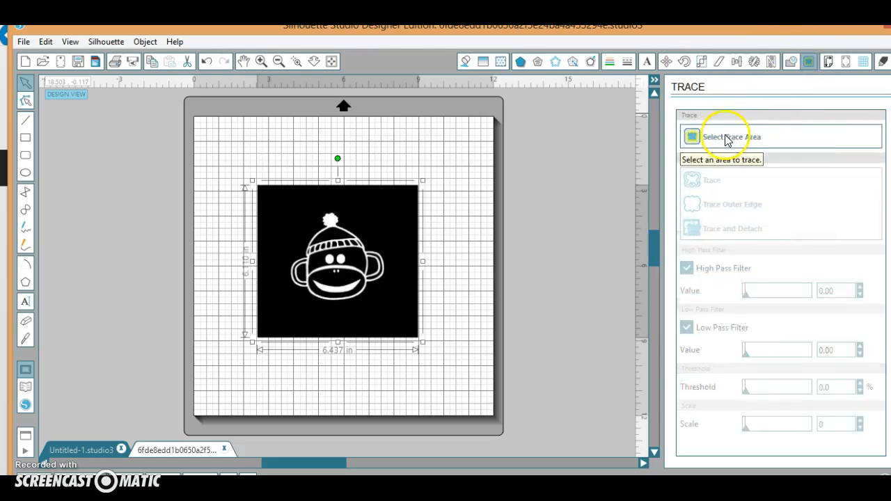
{"action": "left_click", "coordinate": [731, 137]}
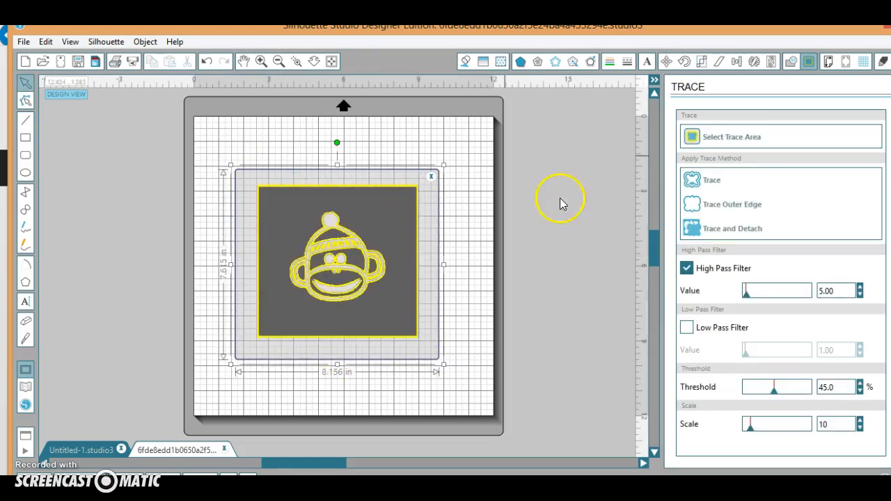
{"action": "left_click", "coordinate": [686, 267]}
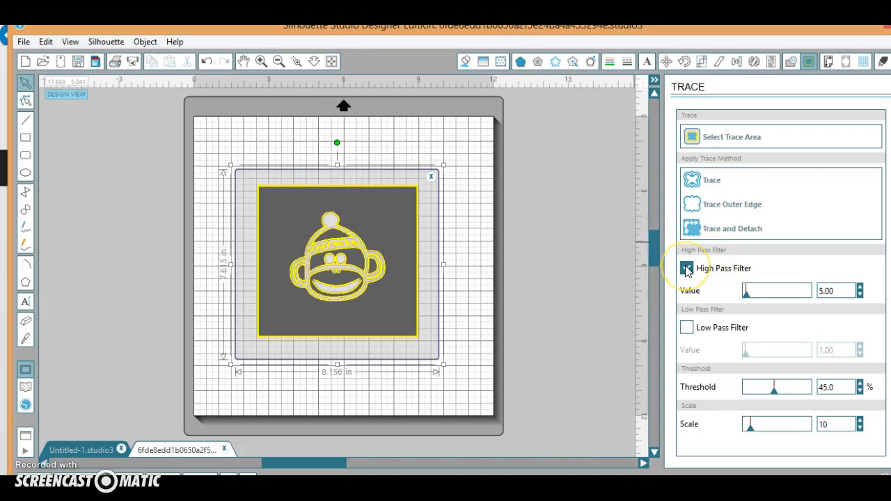
{"action": "left_click", "coordinate": [686, 268]}
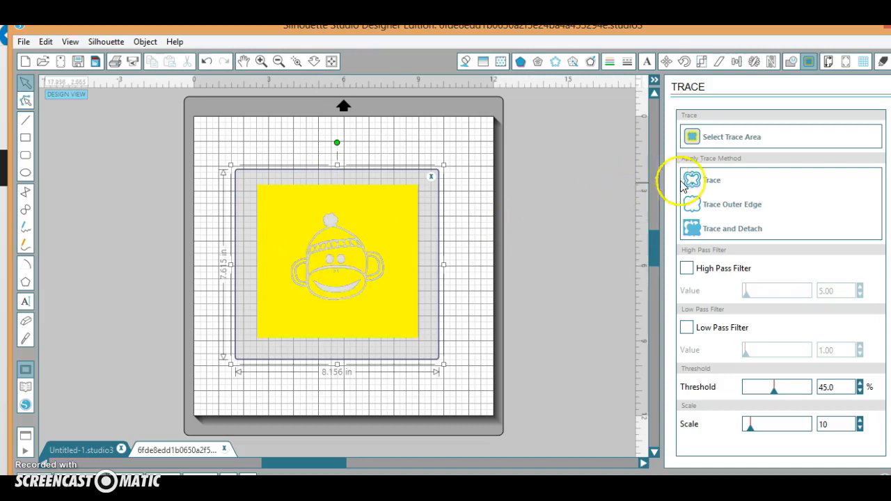
- Trace the image into red cut outlines and select the traced face and square
{"action": "left_click", "coordinate": [692, 180]}
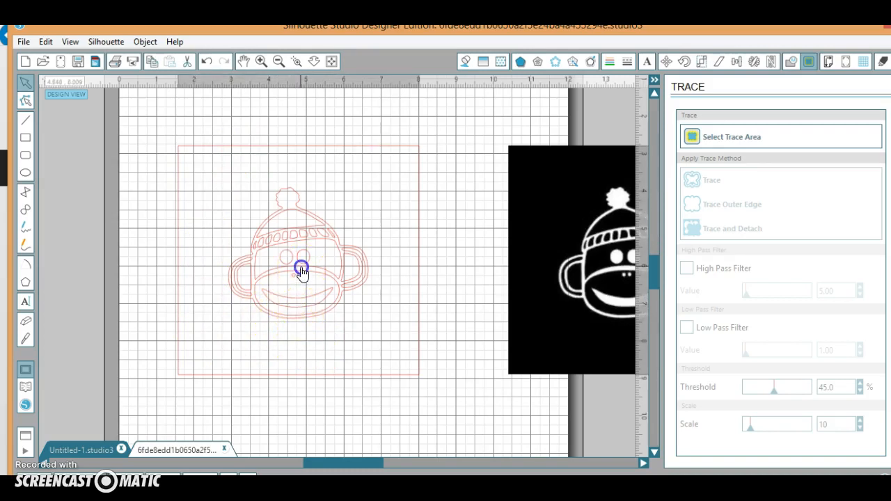
{"action": "left_click_drag", "start_coordinate": [300, 270], "coordinate": [279, 249]}
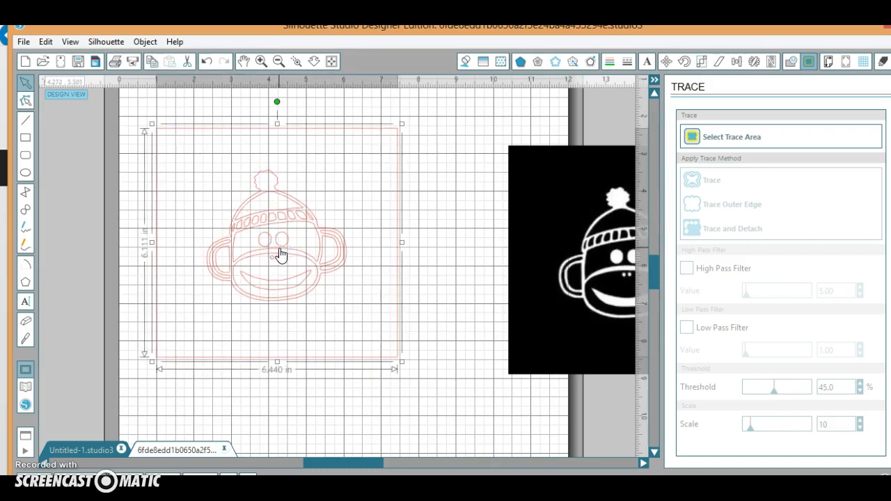
- Release the compound path and move the square border away from the monkey face
{"action": "right_click", "coordinate": [280, 253]}
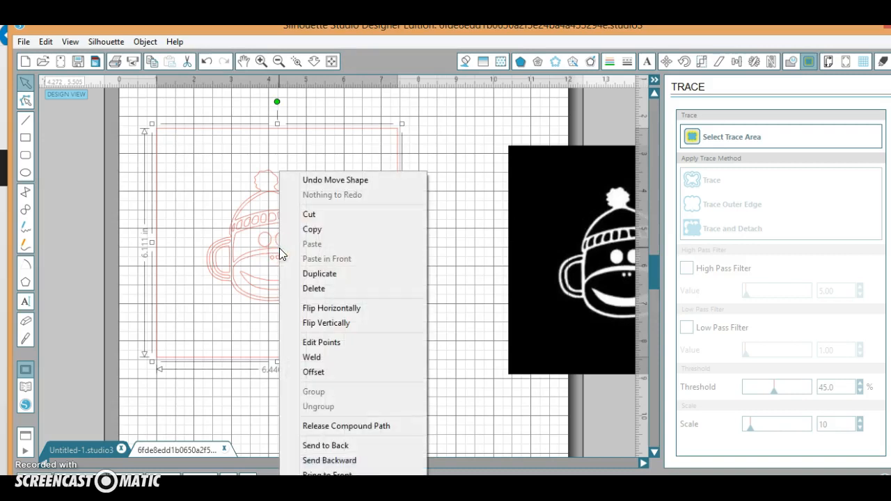
{"action": "mouse_move", "coordinate": [332, 426]}
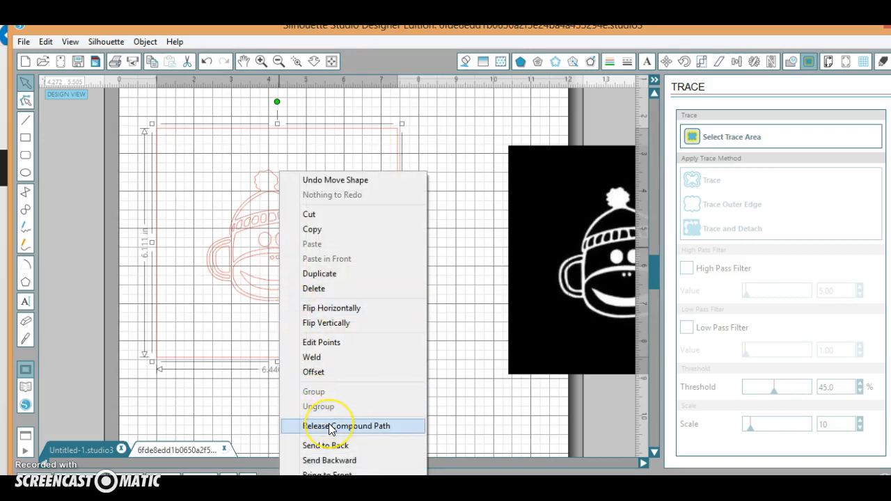
{"action": "left_click", "coordinate": [348, 426]}
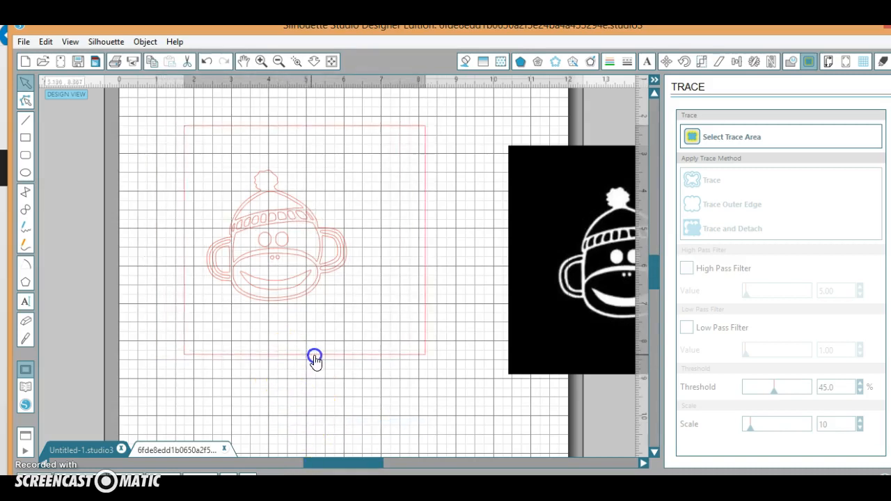
{"action": "left_click_drag", "start_coordinate": [315, 356], "coordinate": [531, 368]}
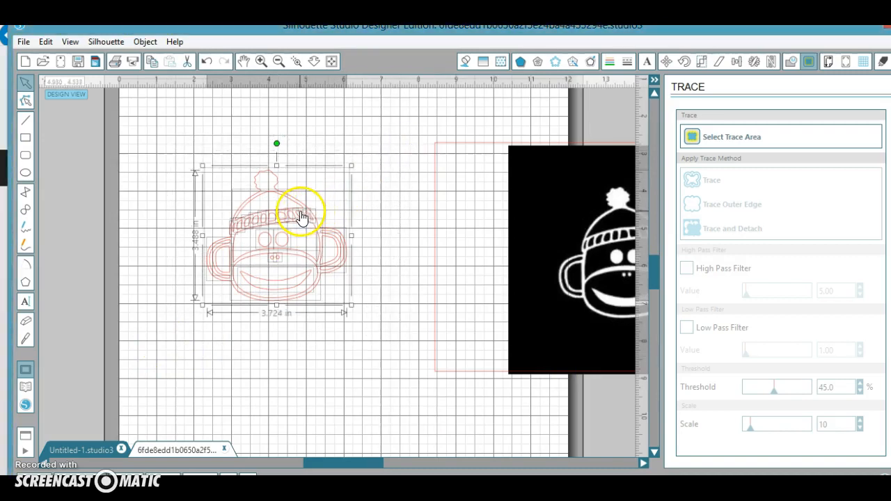
- Make the monkey face outlines into a single compound path
{"action": "right_click", "coordinate": [304, 233]}
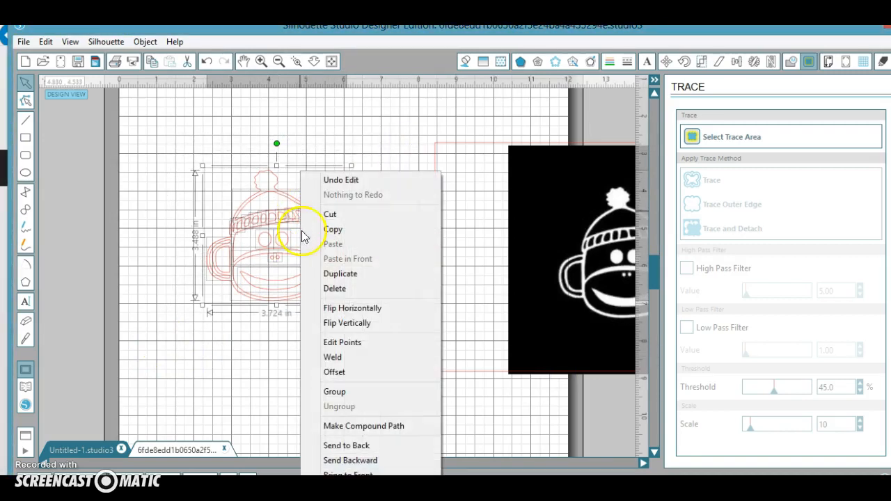
{"action": "mouse_move", "coordinate": [346, 426]}
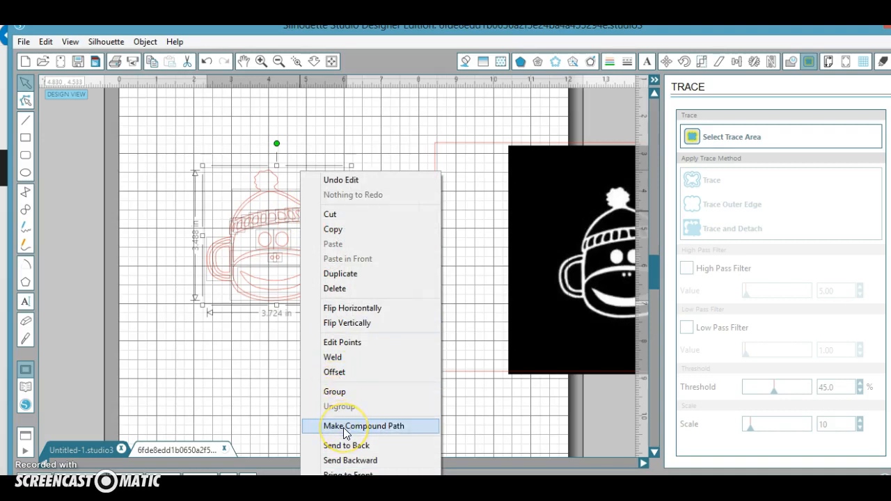
{"action": "left_click", "coordinate": [363, 426]}
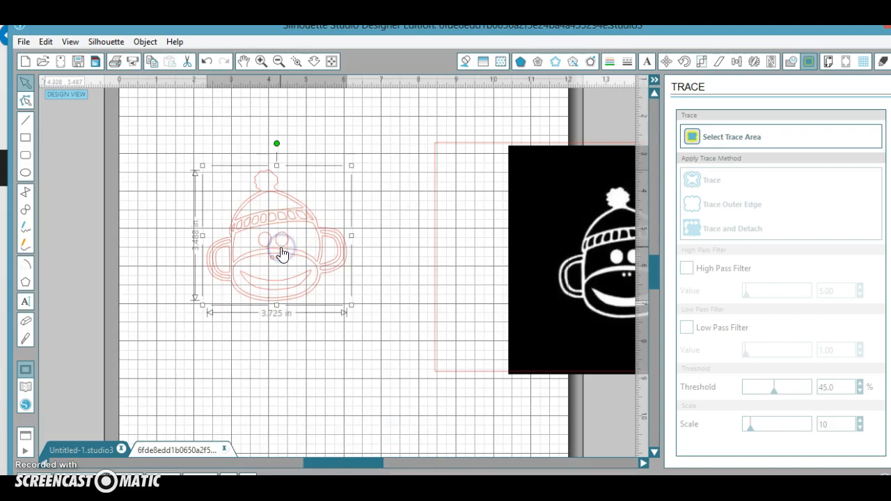
{"action": "left_click", "coordinate": [466, 62]}
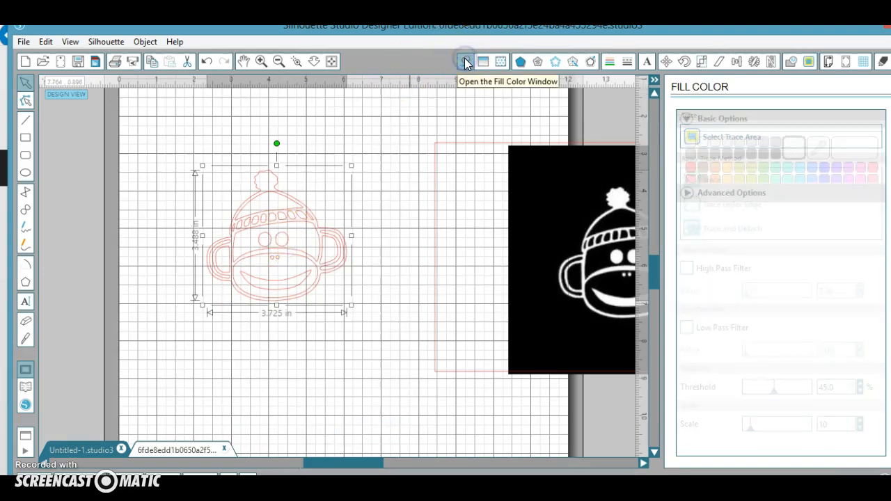
- Fill the monkey face with the blue swatch and move it toward the upper left
{"action": "left_click", "coordinate": [465, 62]}
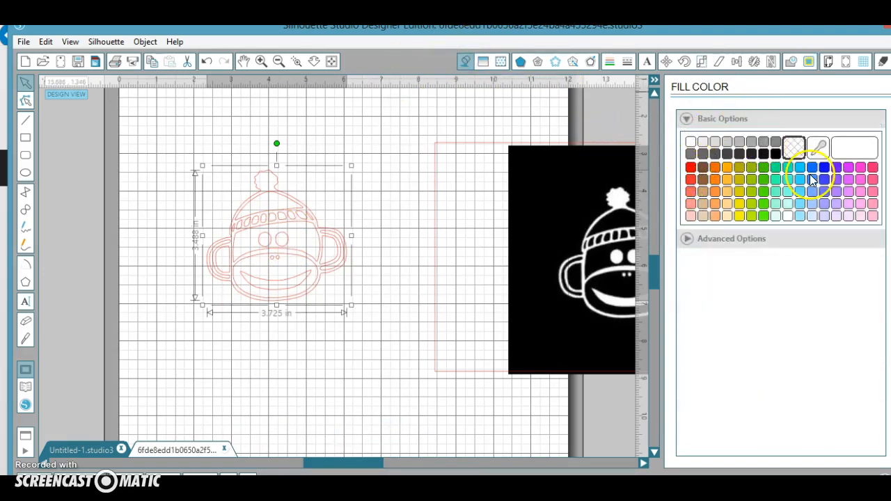
{"action": "left_click", "coordinate": [812, 167]}
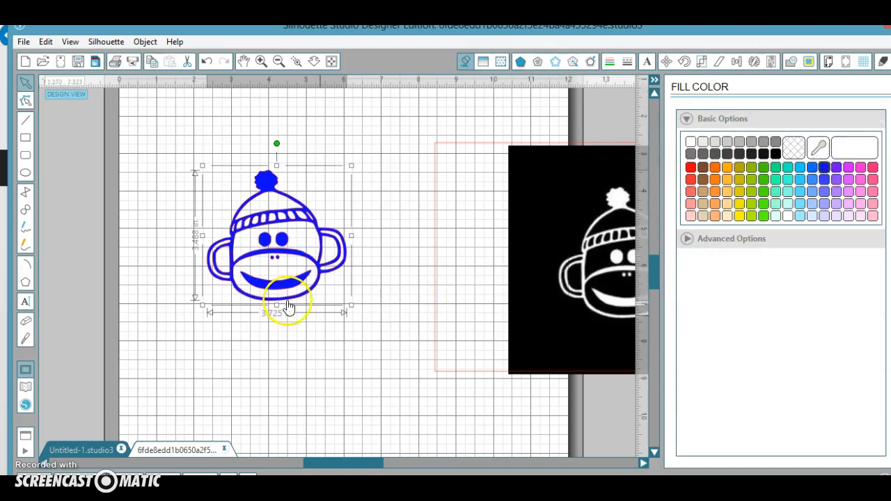
{"action": "left_click_drag", "start_coordinate": [290, 305], "coordinate": [244, 271]}
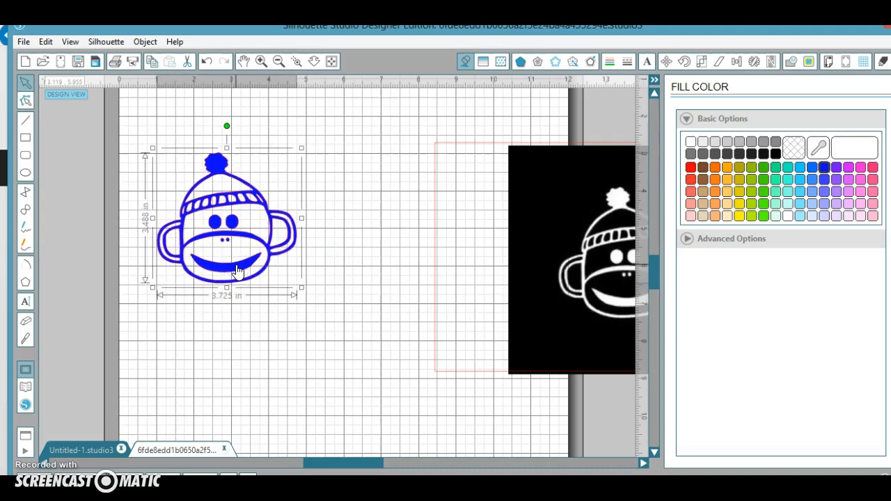
{"action": "left_click", "coordinate": [237, 242]}
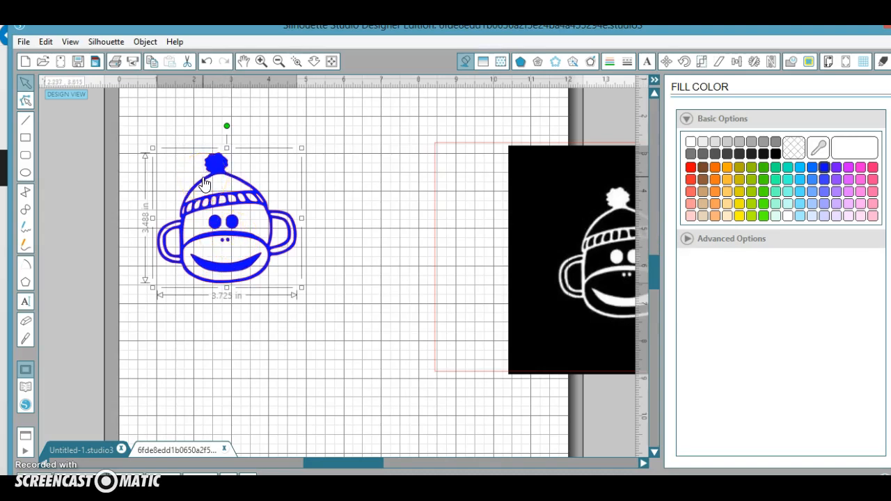
{"action": "left_click", "coordinate": [22, 42]}
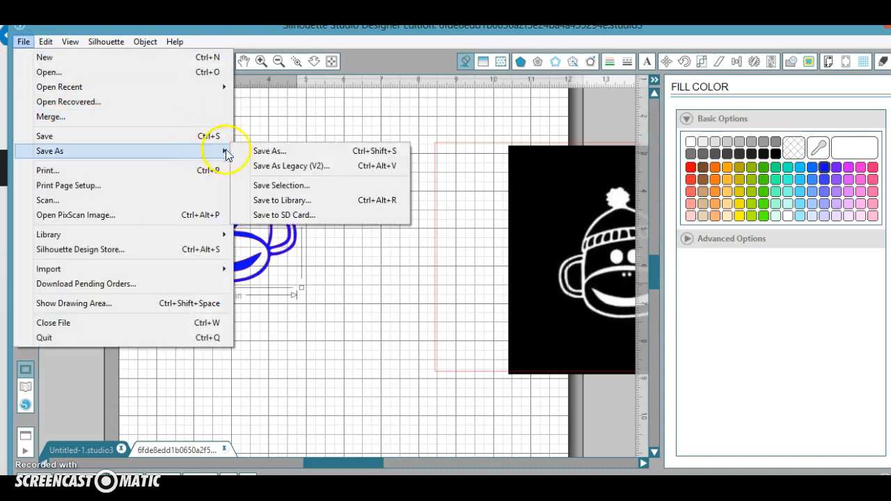
{"action": "mouse_move", "coordinate": [282, 201]}
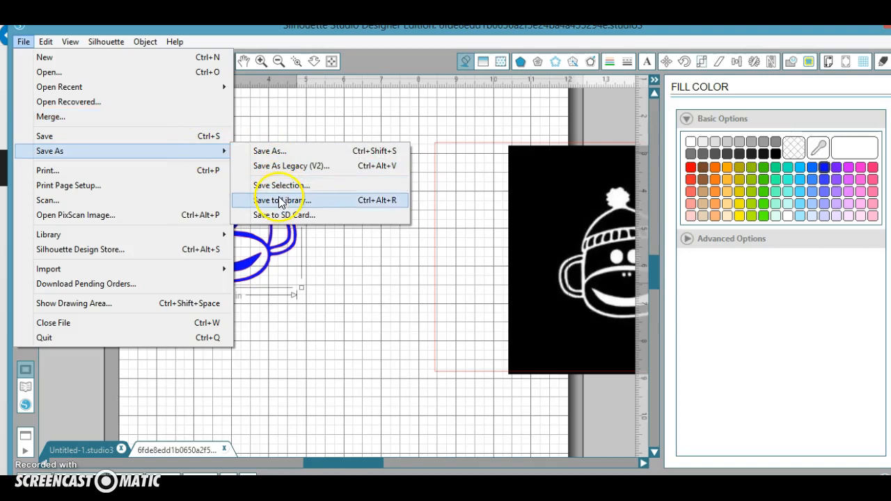
{"action": "mouse_move", "coordinate": [278, 150]}
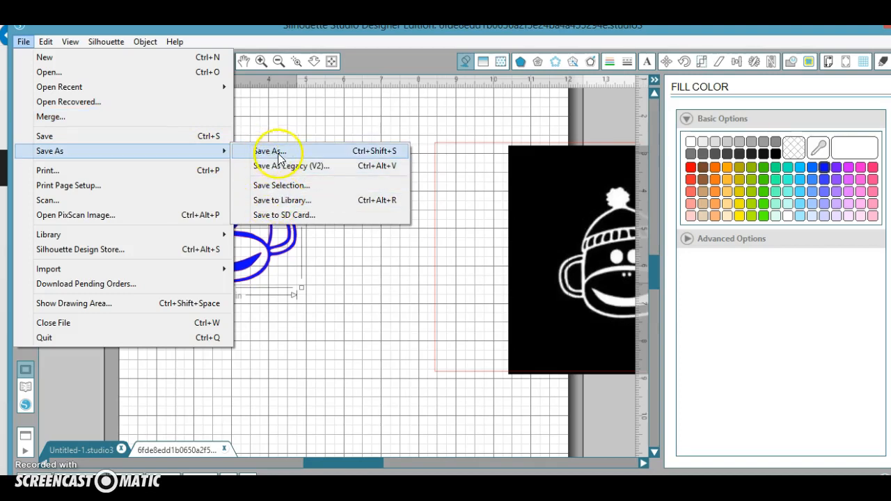
{"action": "left_click", "coordinate": [270, 150]}
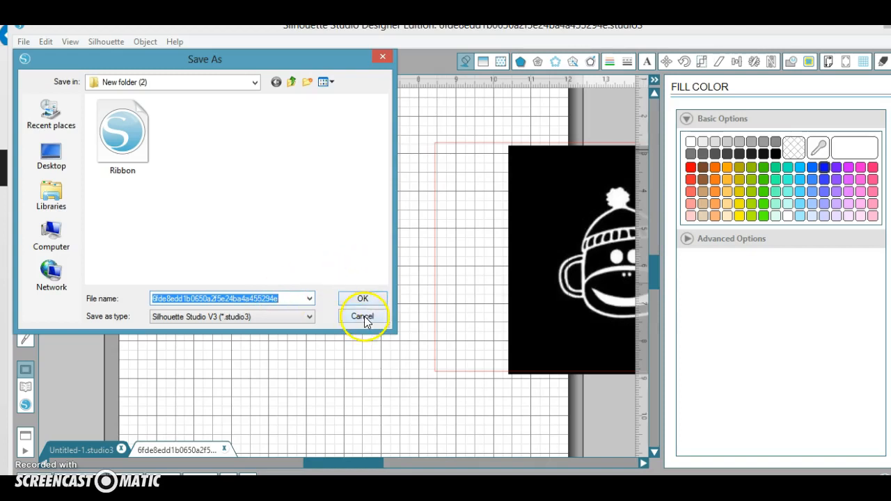
{"action": "left_click", "coordinate": [362, 316]}
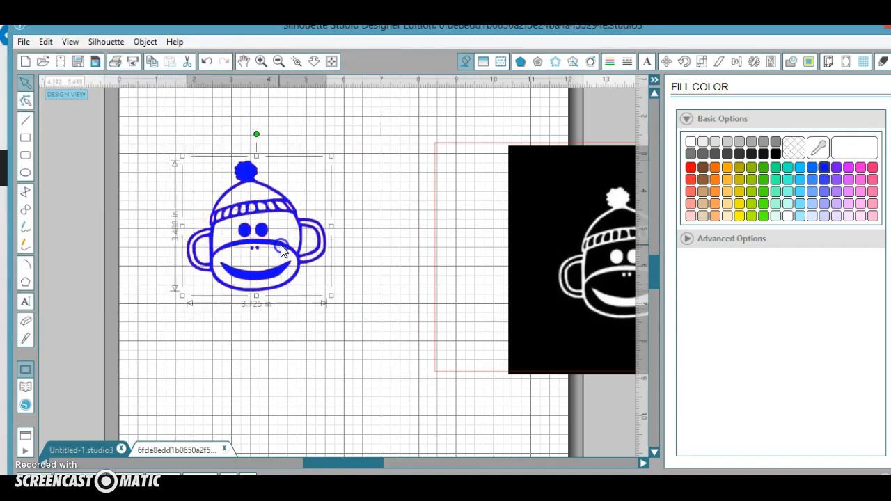